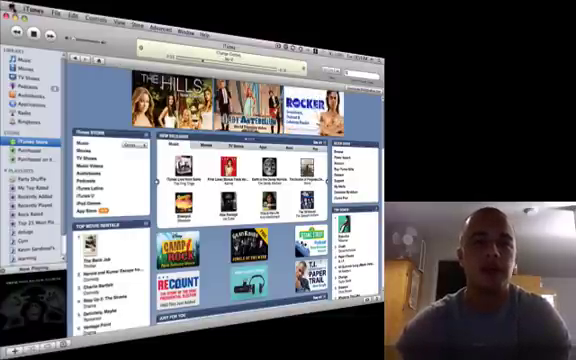
Switch from iTunes to System Preferences via the Apple menu to reach Sharing
click(12, 16)
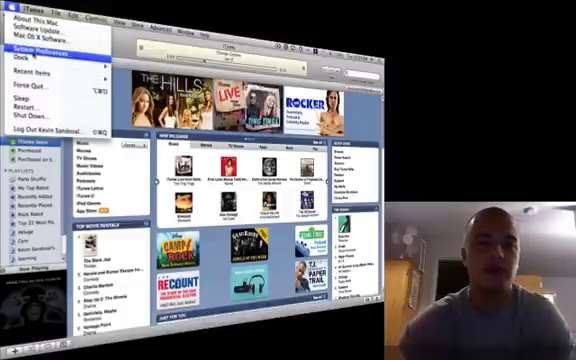
click(42, 44)
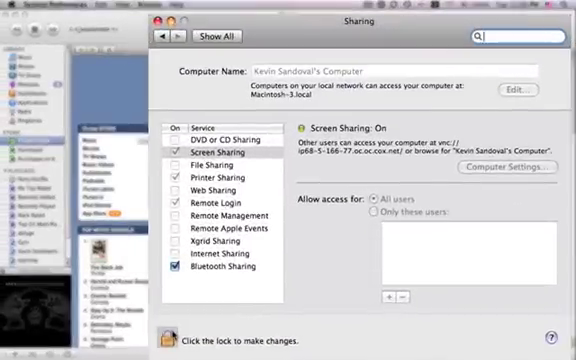
Unlock the Sharing pane with the administrator password for editing
click(168, 340)
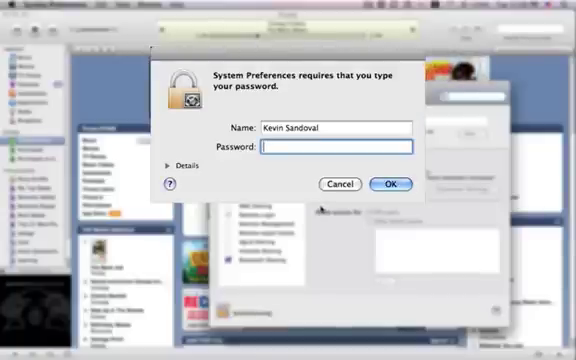
click(388, 184)
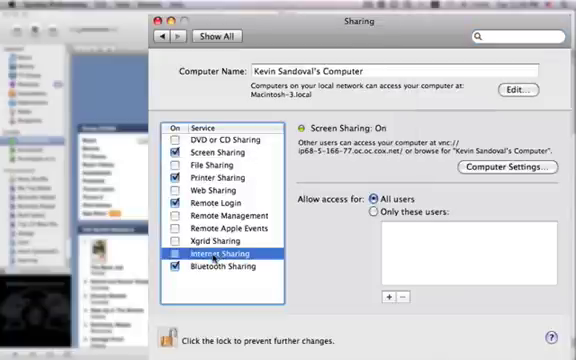
Select Internet Sharing, sharing Built-in Ethernet to AirPort and FireWire computers
click(224, 260)
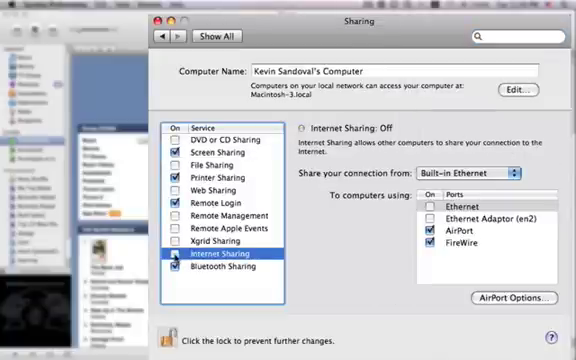
click(178, 258)
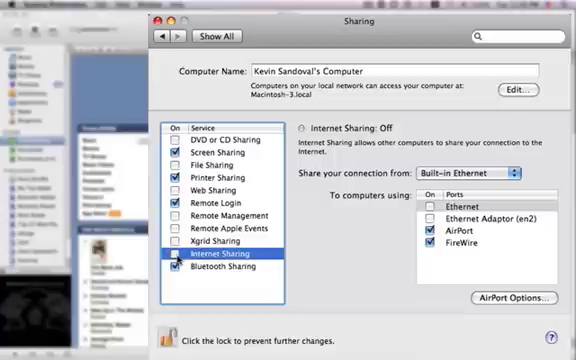
click(172, 258)
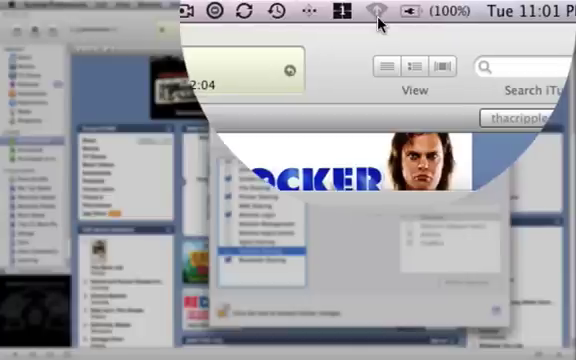
Tick Internet Sharing on, then untick it to adjust wireless settings
click(374, 12)
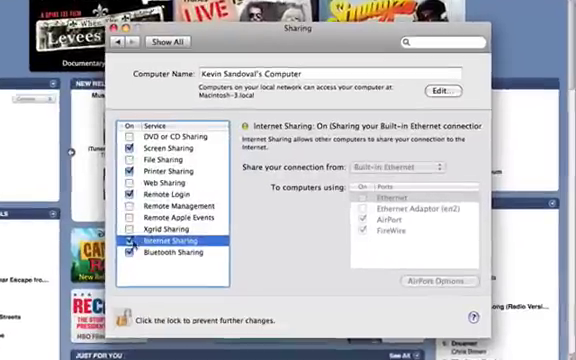
click(128, 242)
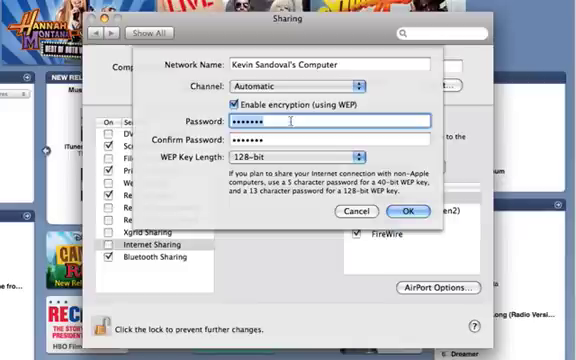
Confirm the WEP password and accept the prompt to start Internet Sharing
key(Backspace)
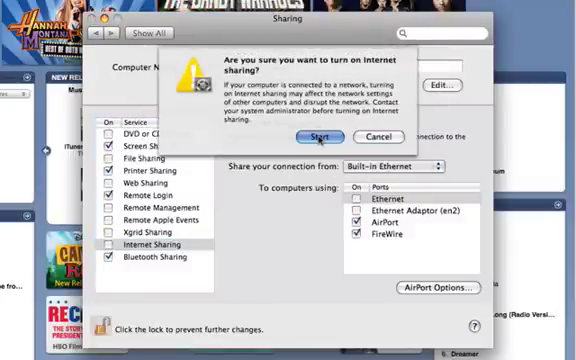
click(320, 138)
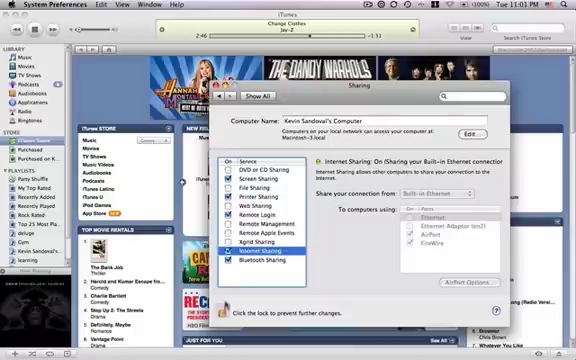